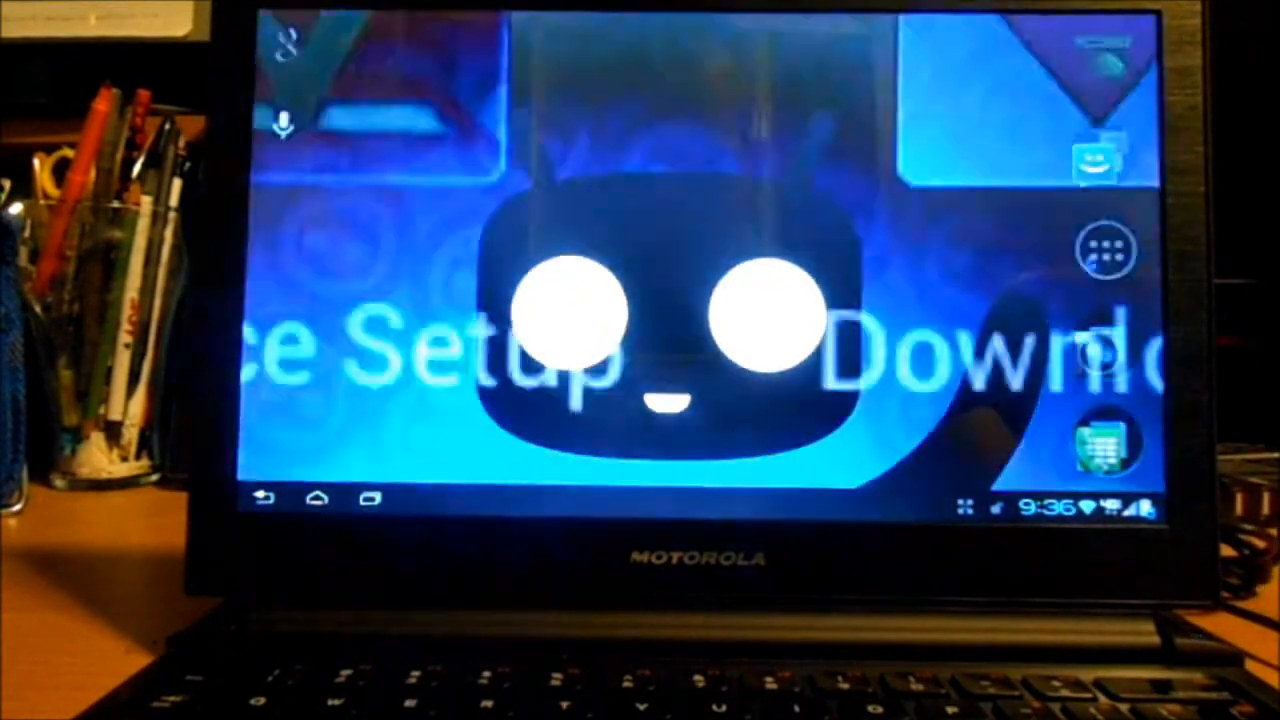
Bring up the Webtop mode / Phone mode choice over the Apex home screen
click(1127, 249)
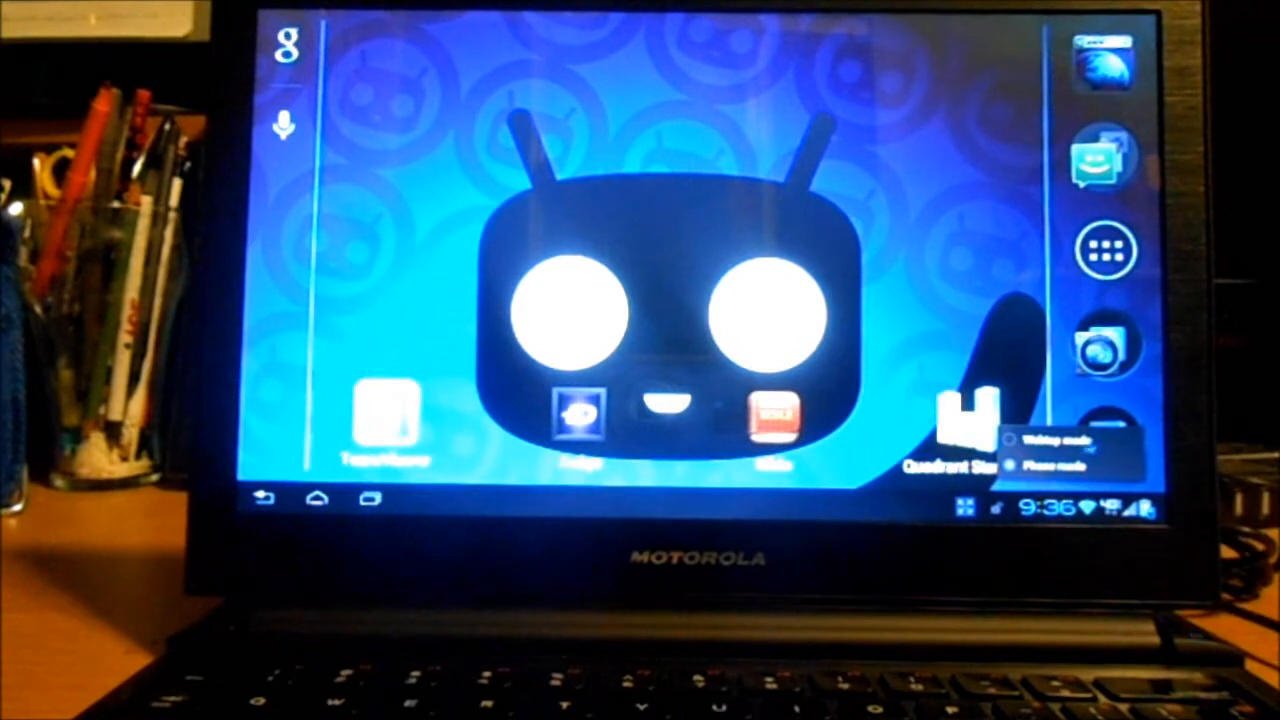
Close the mode choice to reveal the weather widget page with Tapatalk, YouTube, Facebook, Twitter
click(1042, 438)
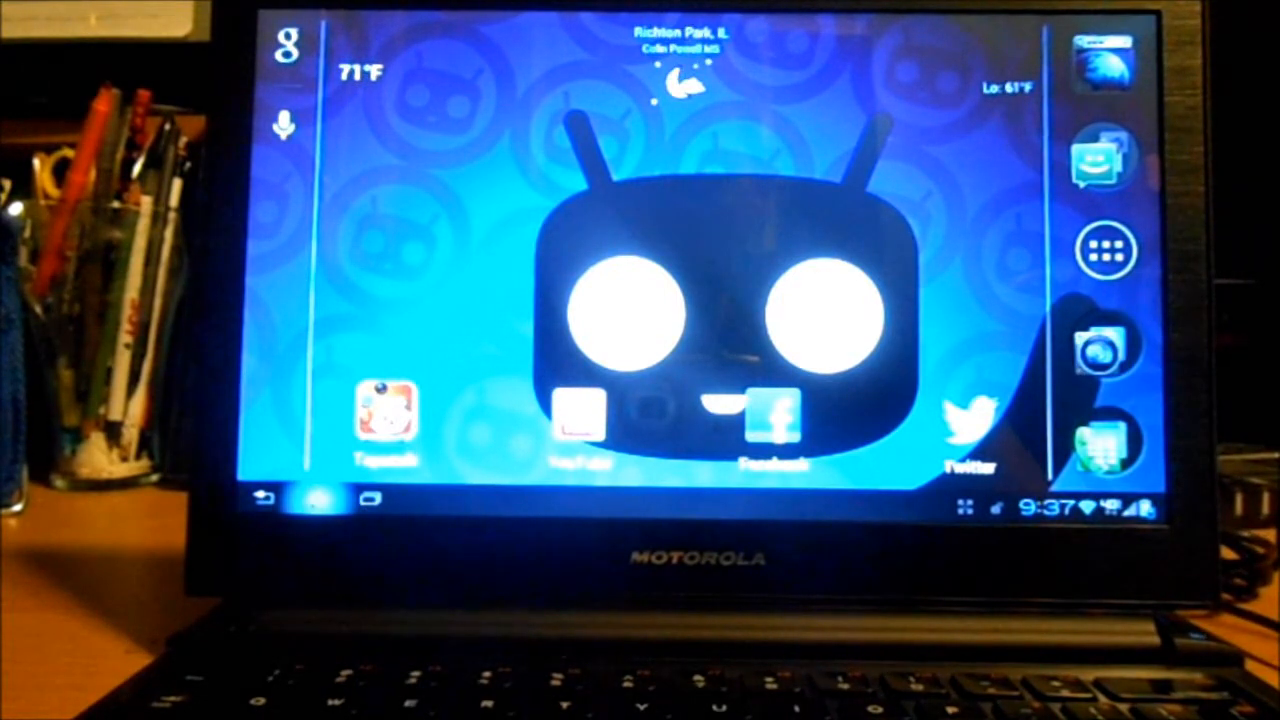
Open the stock launcher's app drawer showing Zedge and ZumoCast
click(316, 499)
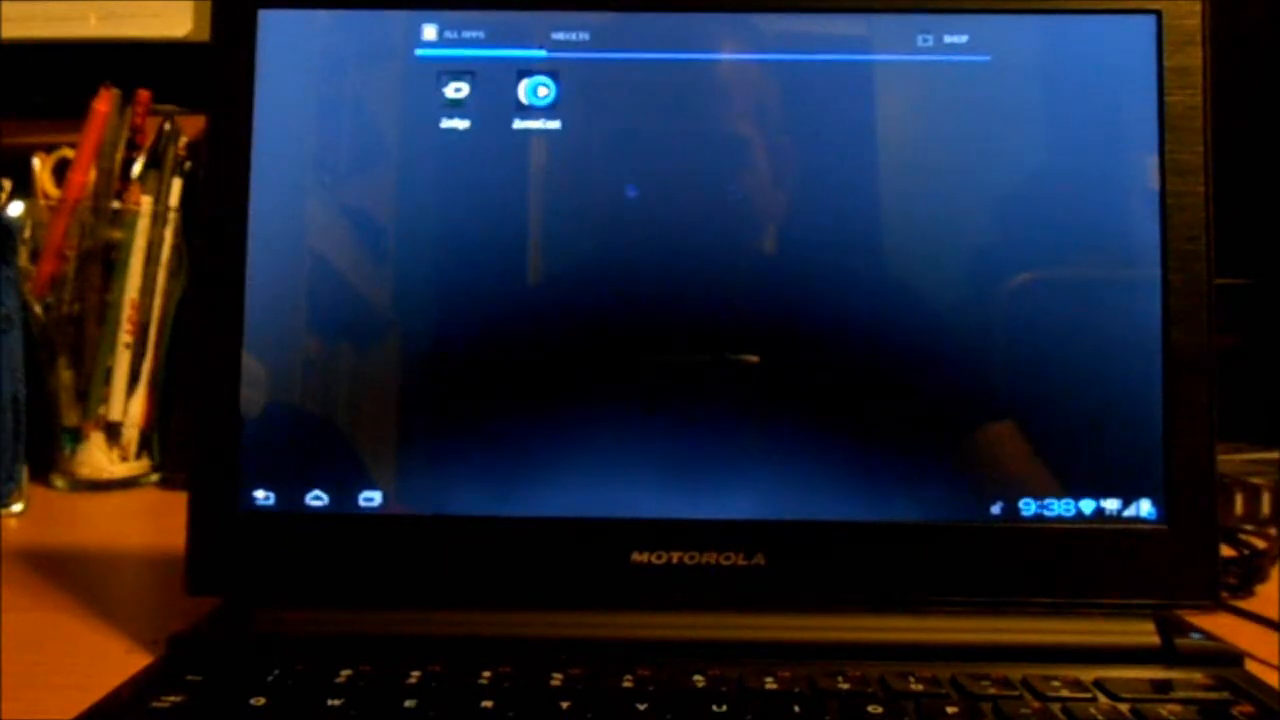
Browse the Widgets tab, return to All Apps, then go Home via Homescreen and then Apex
click(570, 36)
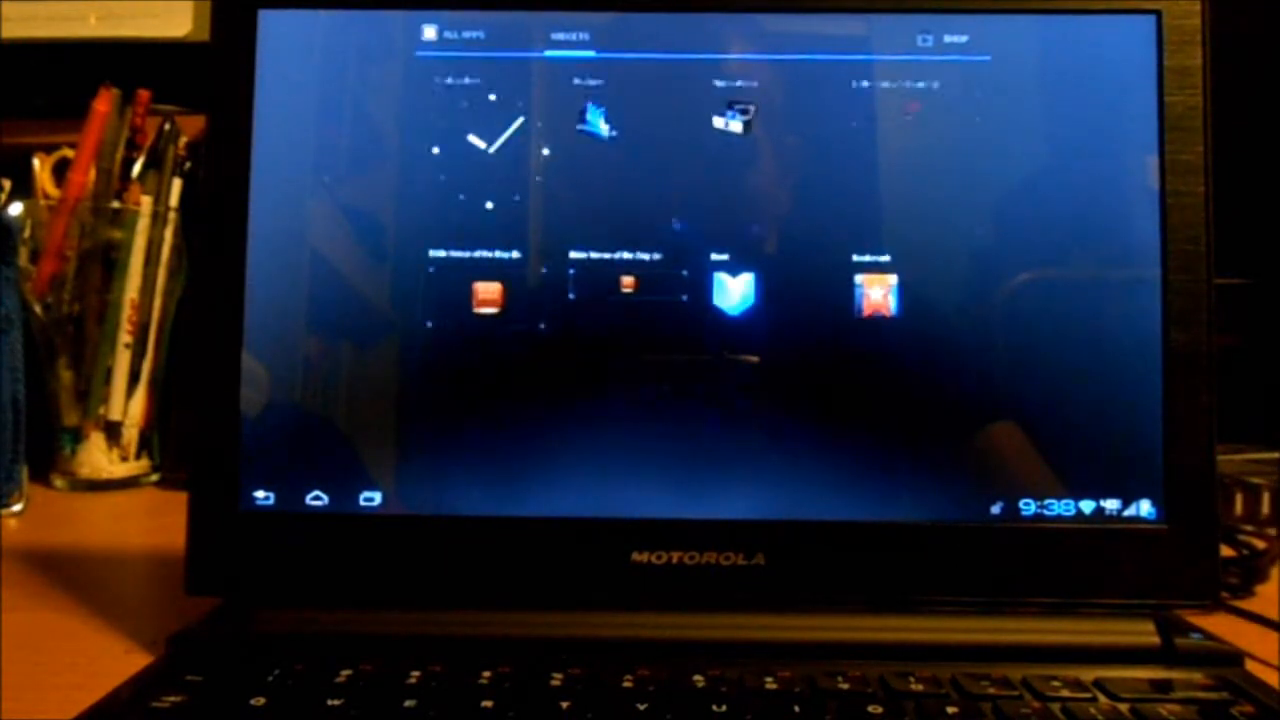
click(460, 36)
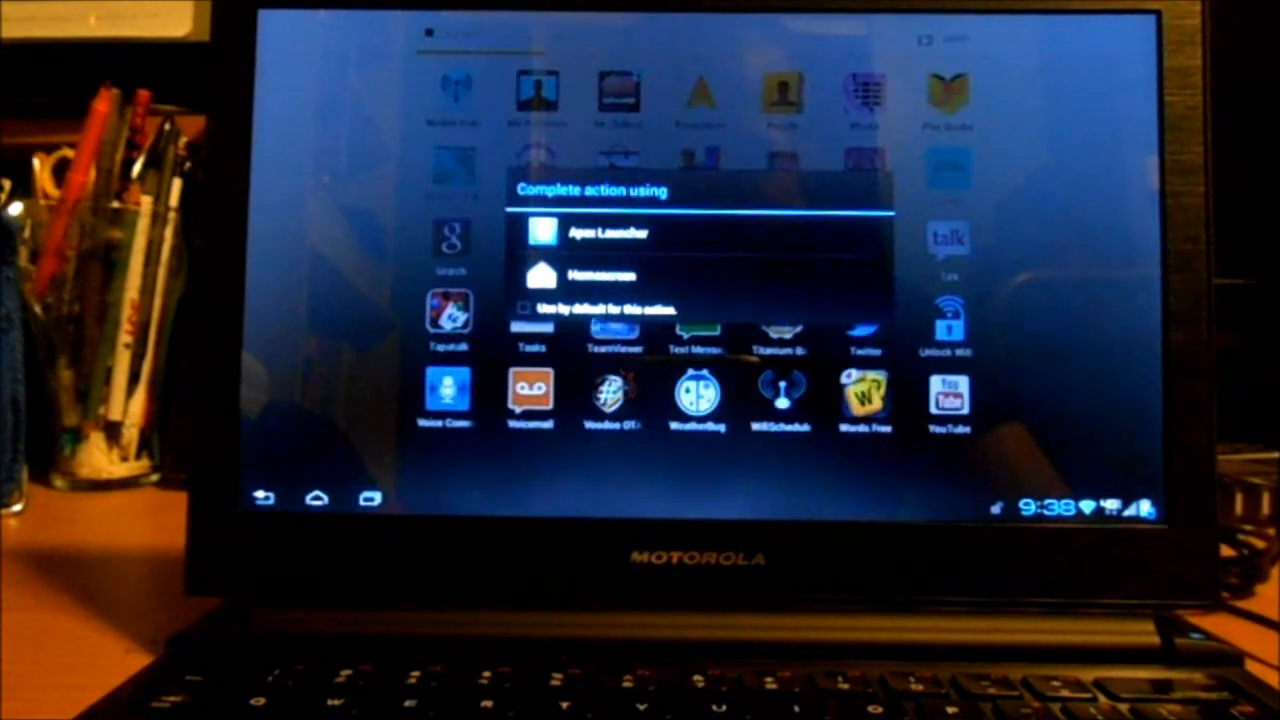
click(605, 275)
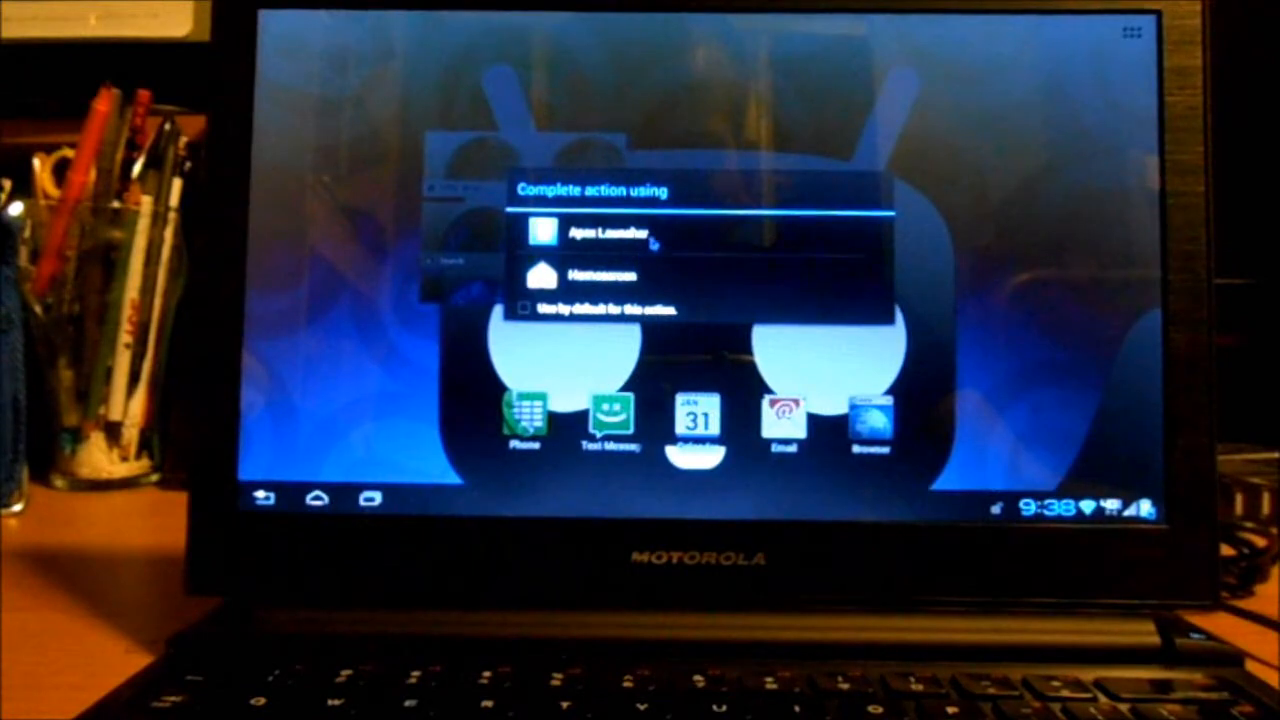
click(602, 274)
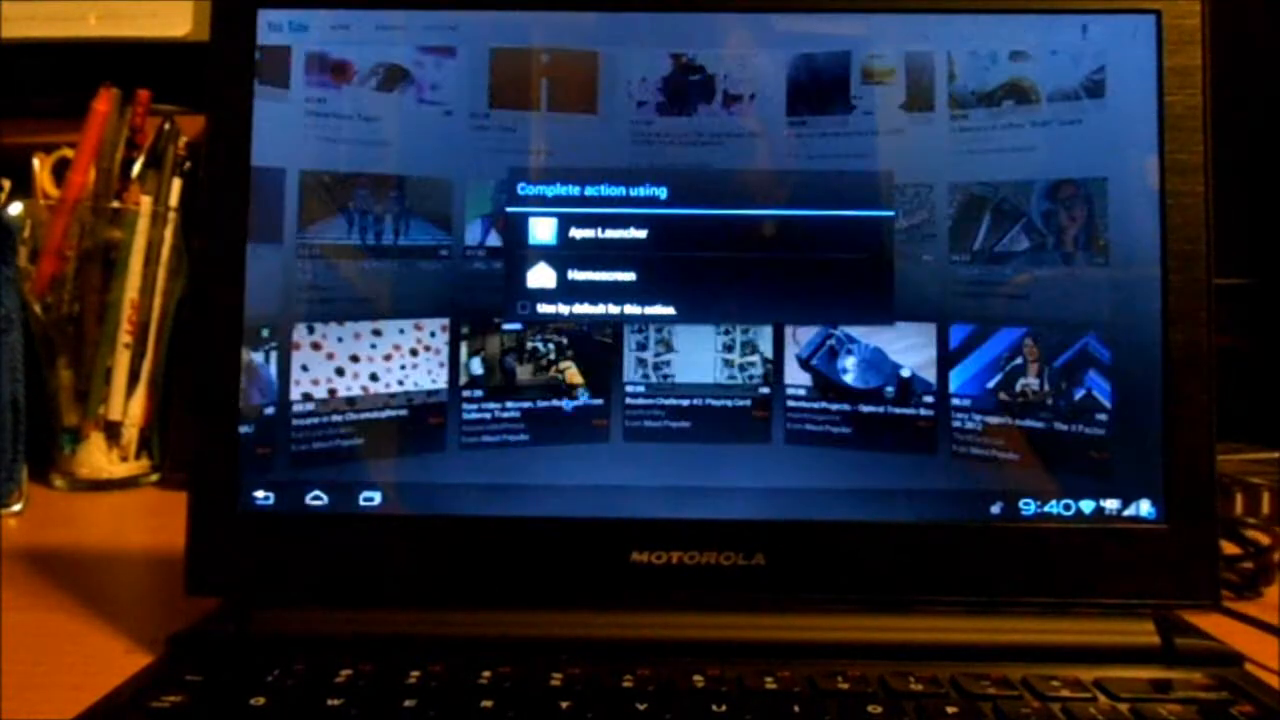
Leave YouTube for the Apex Launcher home and swipe across its pages
click(598, 275)
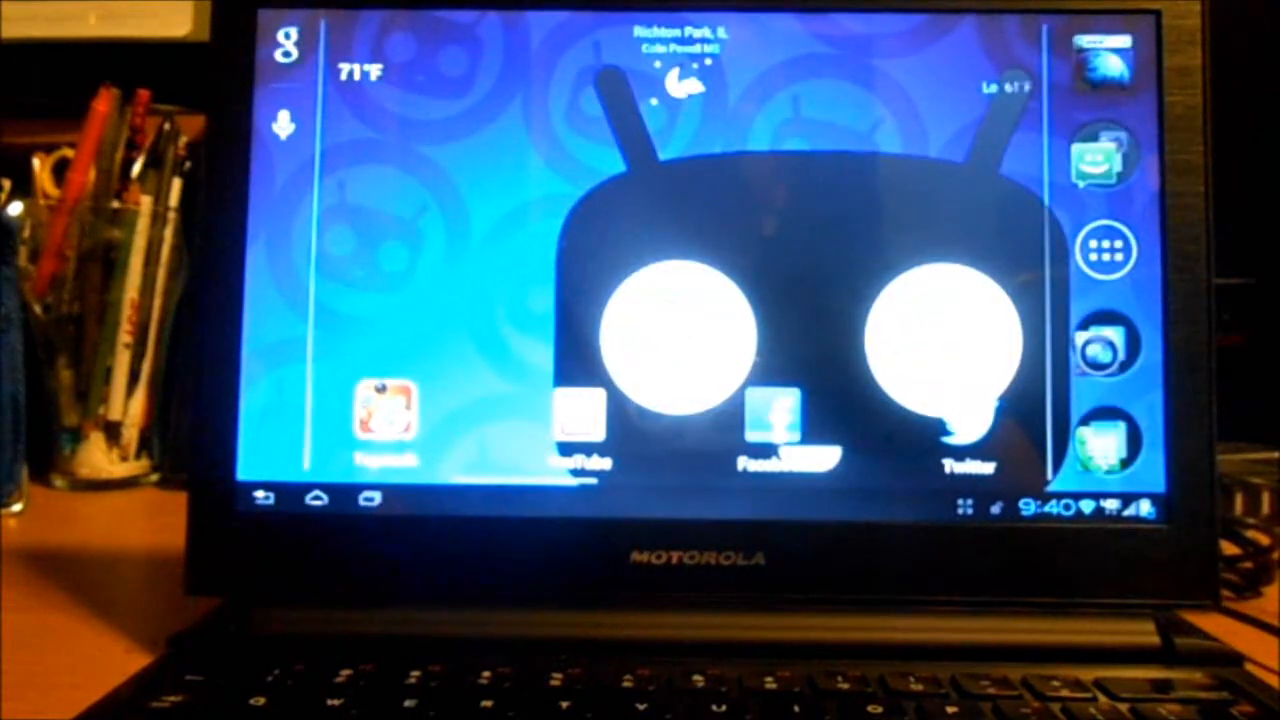
scroll(left, 3)
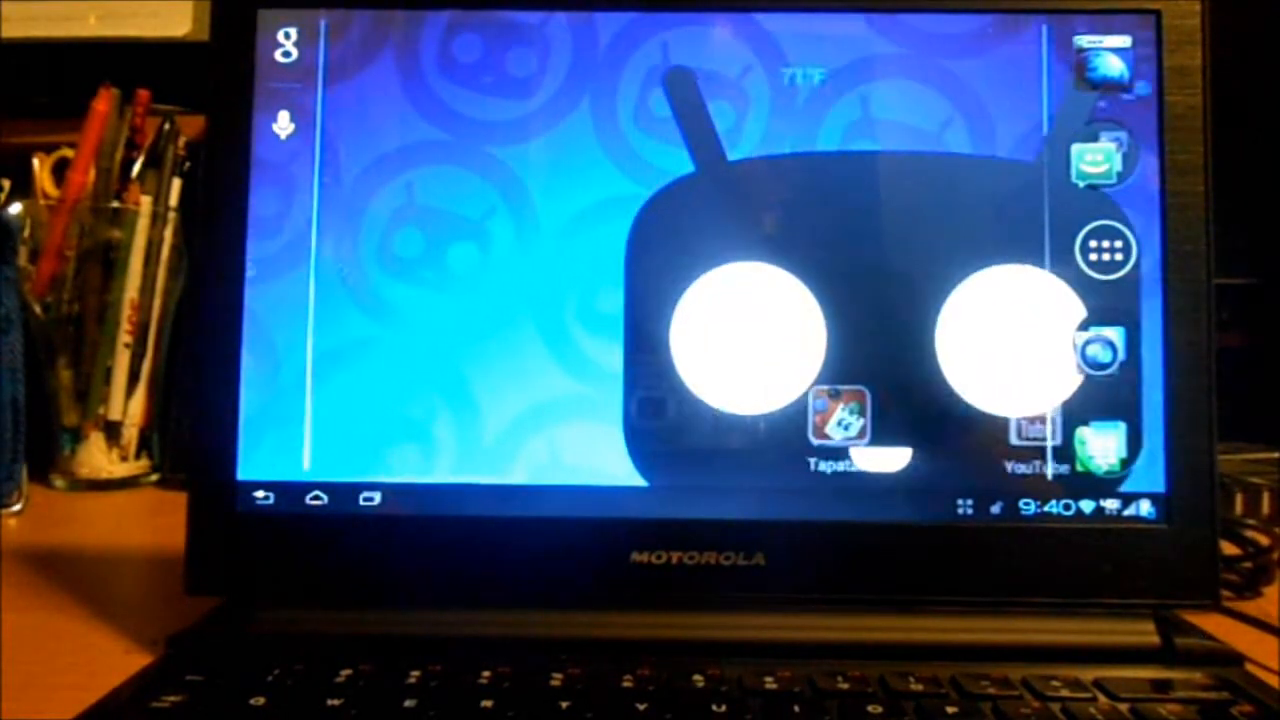